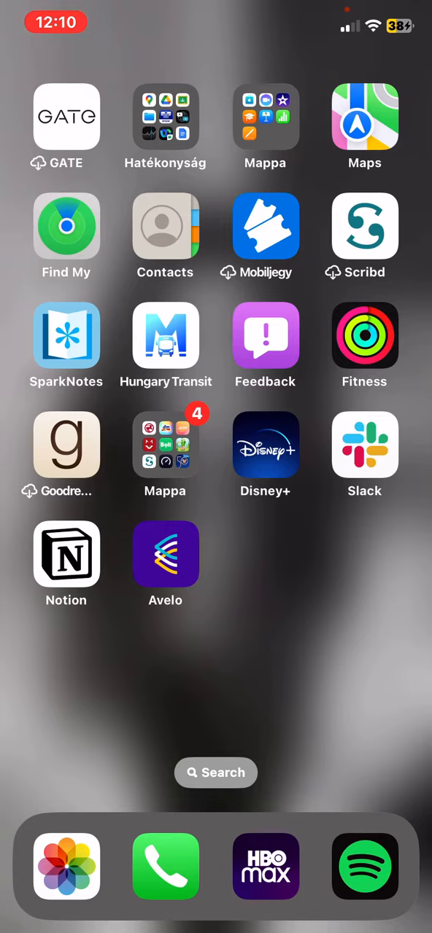
Launch the Avelo Airlines app from the iOS home screen
click(165, 554)
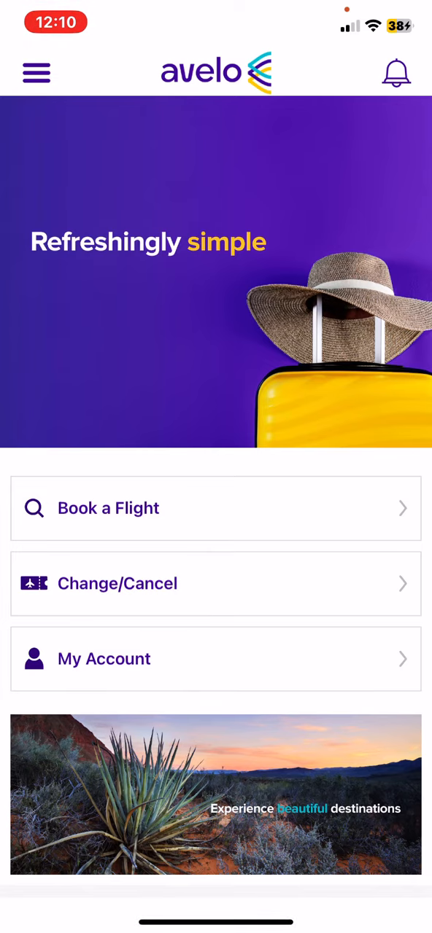
Open Check-in from the navigation menu to show the confirmation number and last name form
click(35, 72)
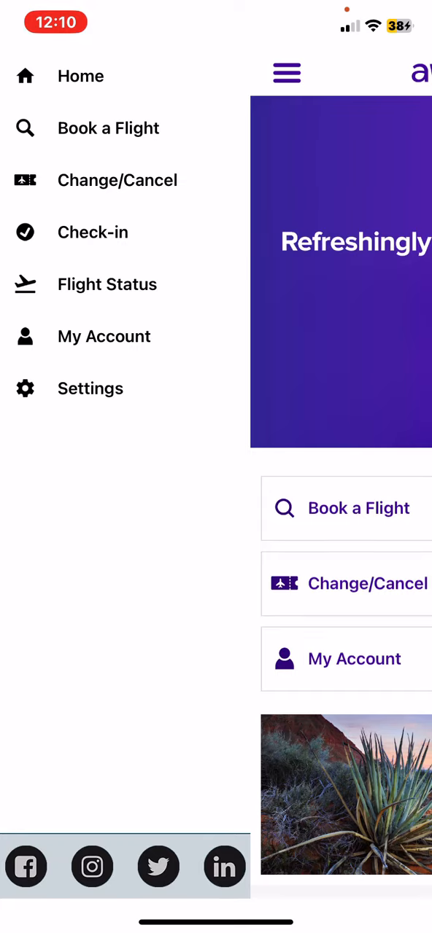
click(93, 232)
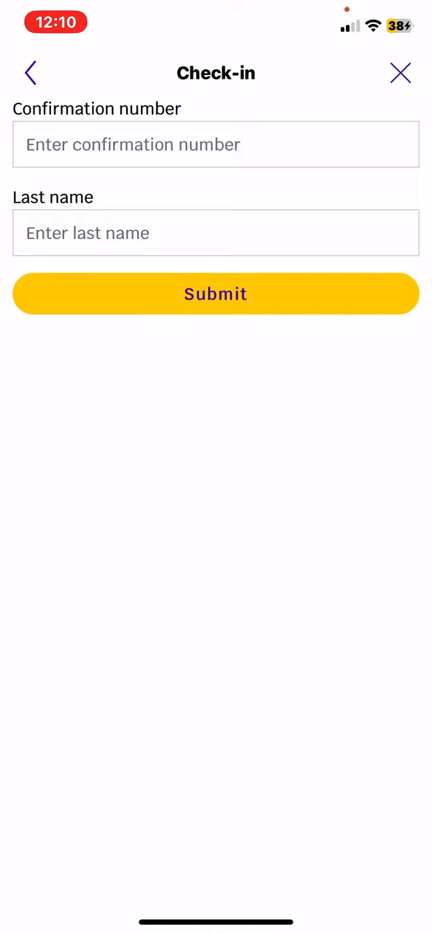
click(215, 232)
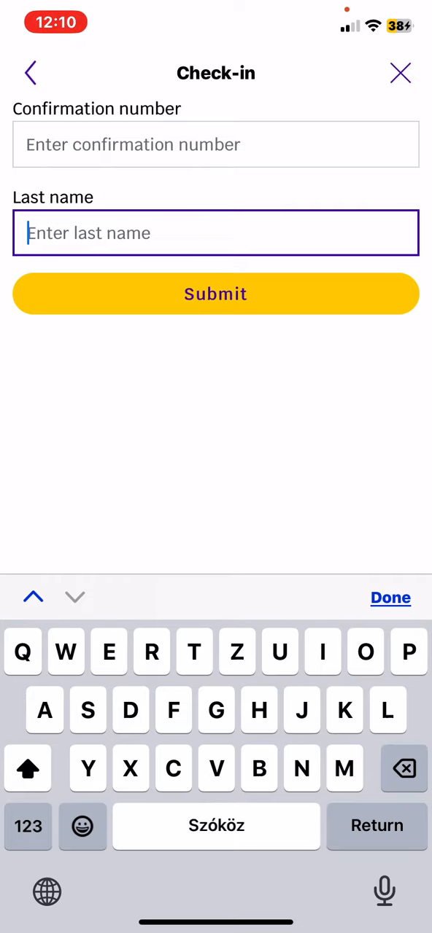
click(390, 598)
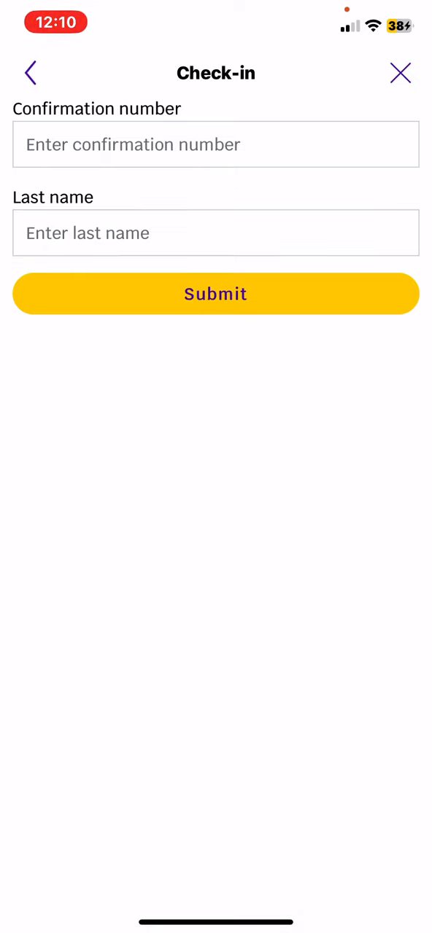